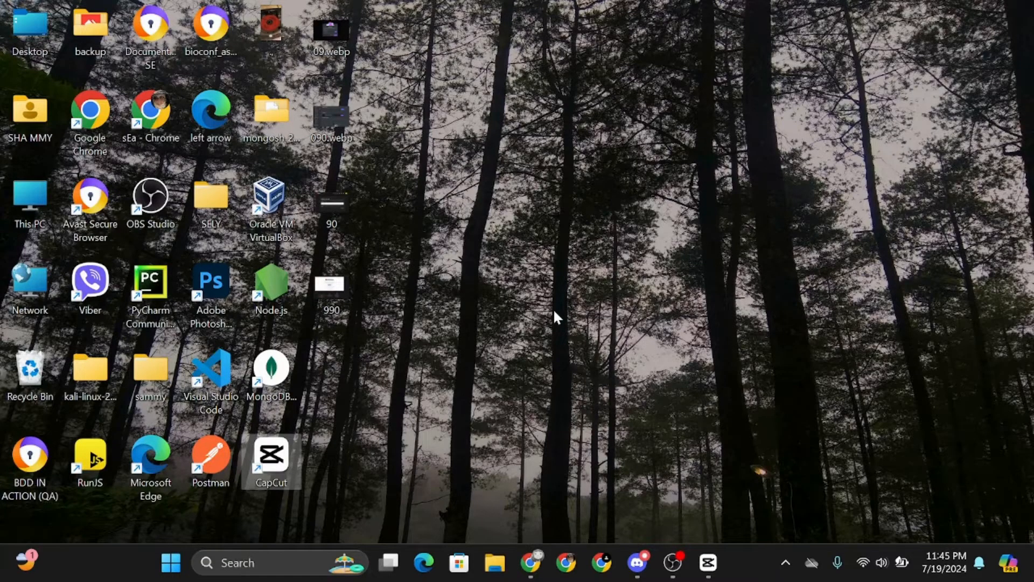
# - Launch Discord from the Windows taskbar
pyautogui.click(636, 562)
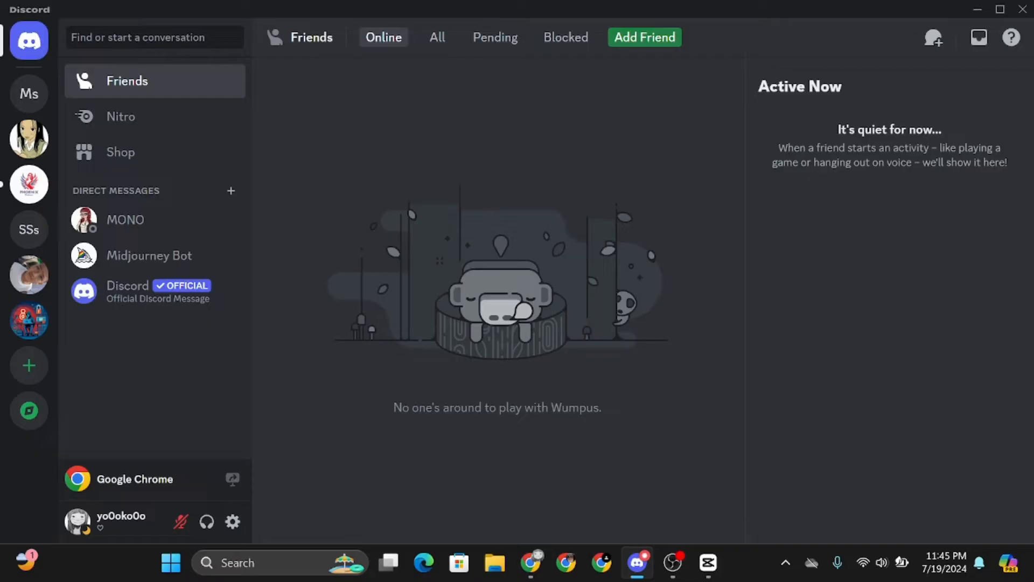
pyautogui.moveTo(232, 522)
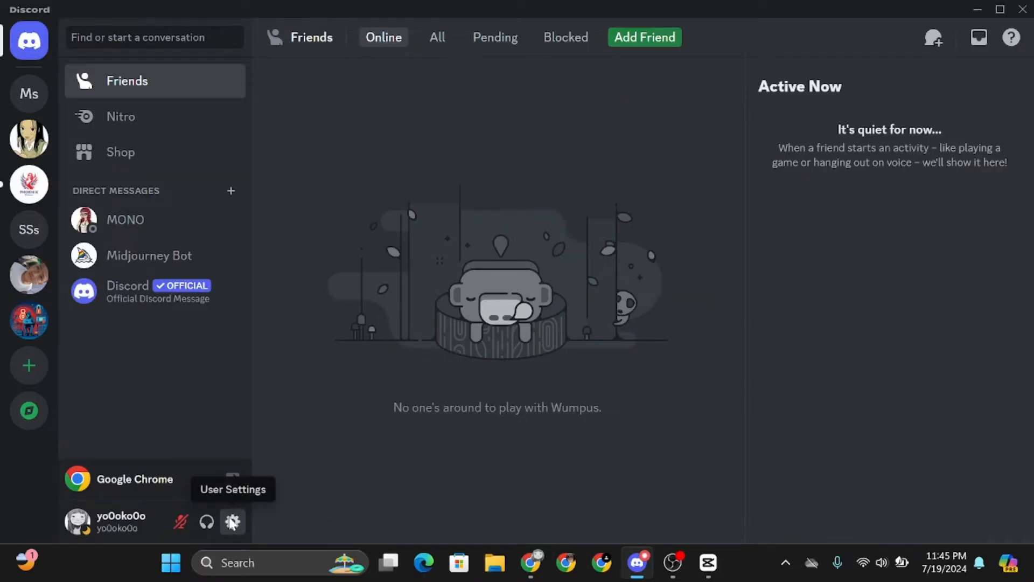
# - Go to Gift Inventory in User Settings to find the YouTube Premium (3 months) gift
pyautogui.click(231, 522)
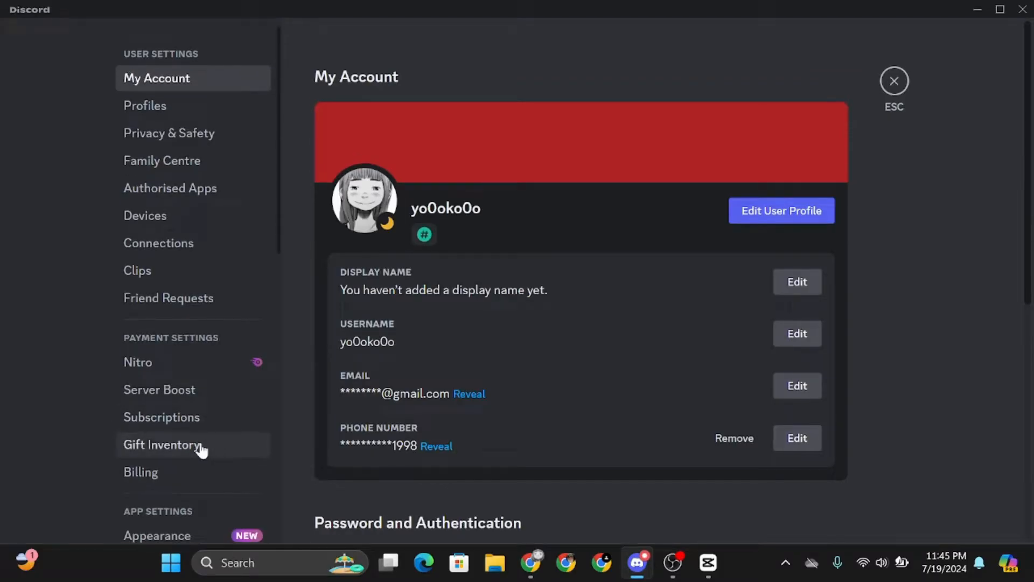
pyautogui.click(162, 444)
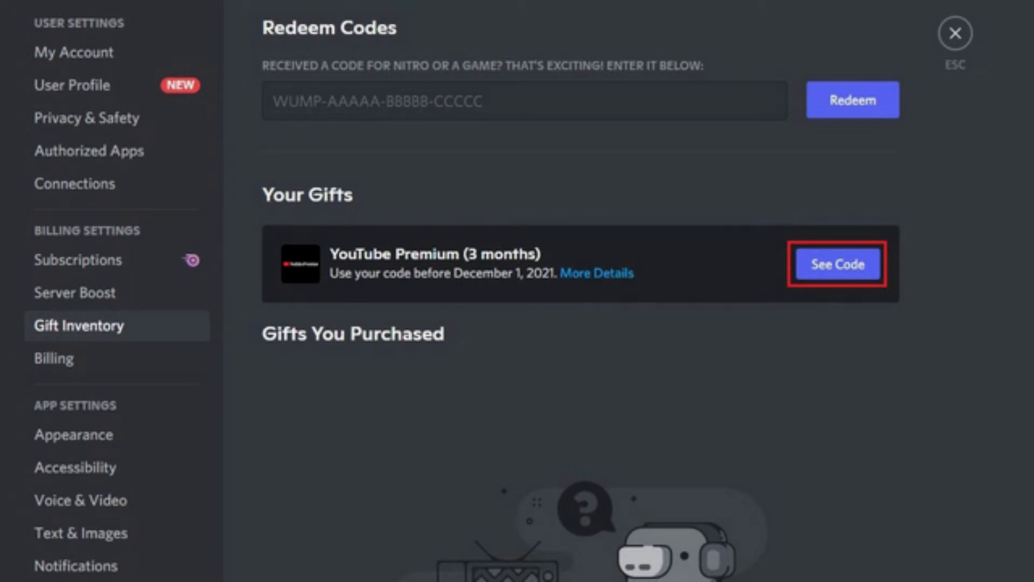
# - Reveal the YouTube Premium gift code and redeem it on the YouTube Premium site
pyautogui.click(837, 264)
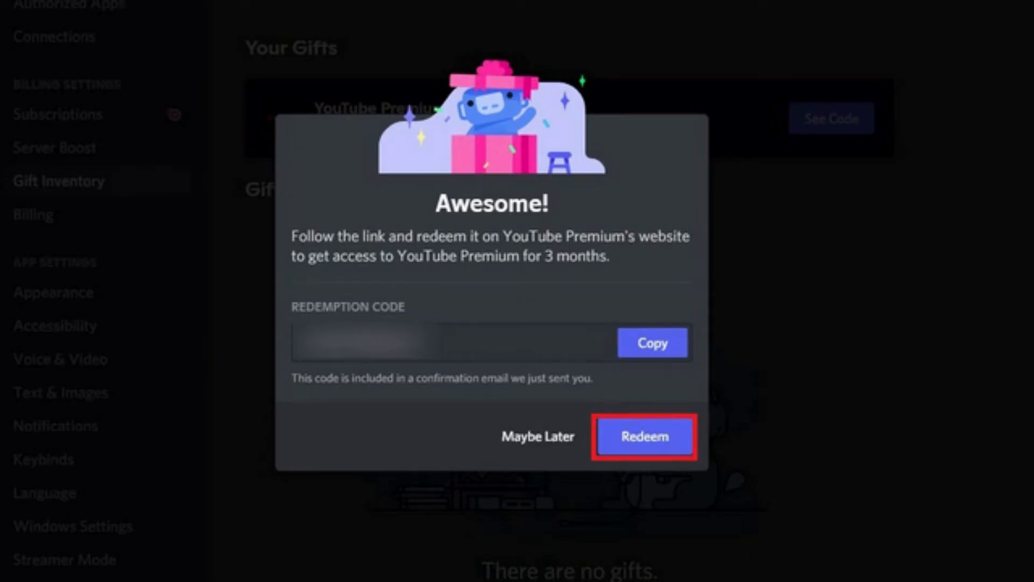
pyautogui.click(644, 436)
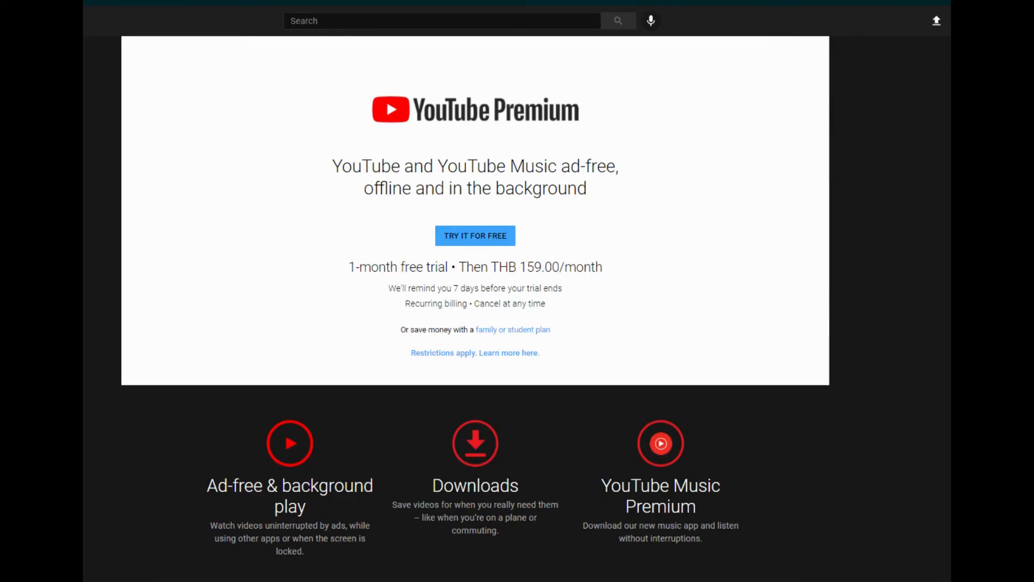
# - Apply the 3-month gift with Try It For Free to activate YouTube Premium
pyautogui.click(474, 235)
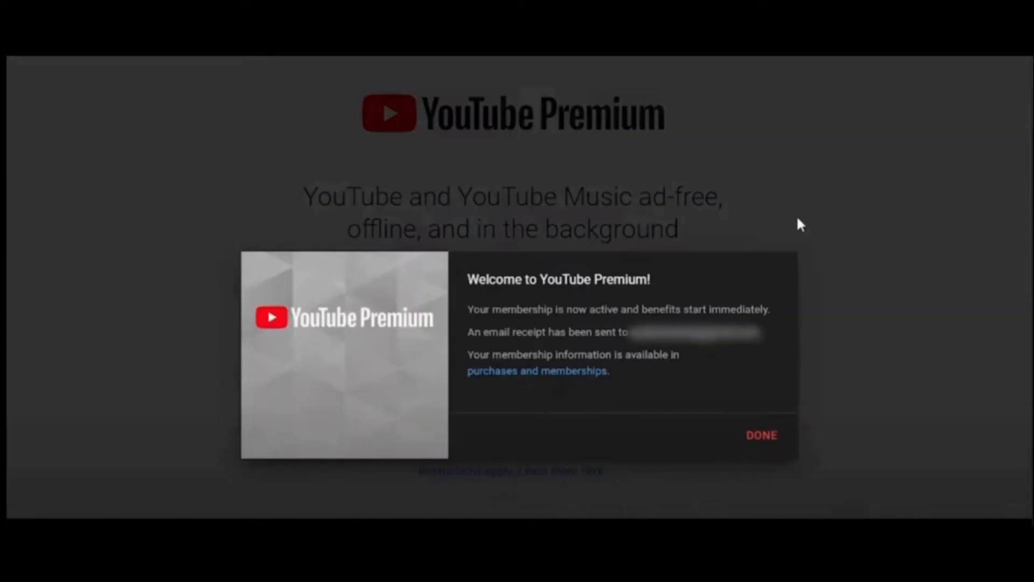